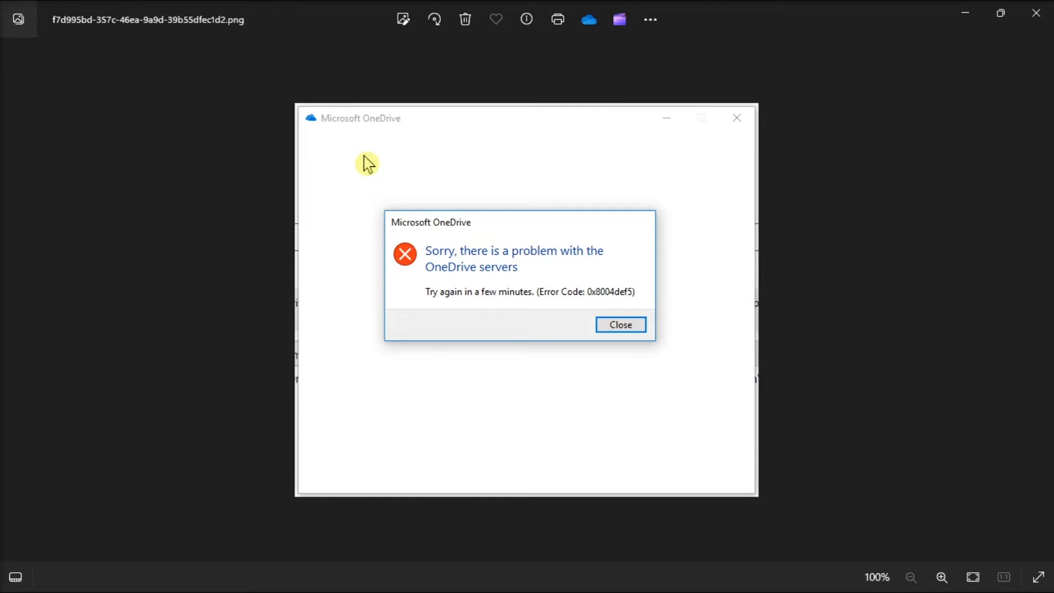
mouse_move(313, 391)
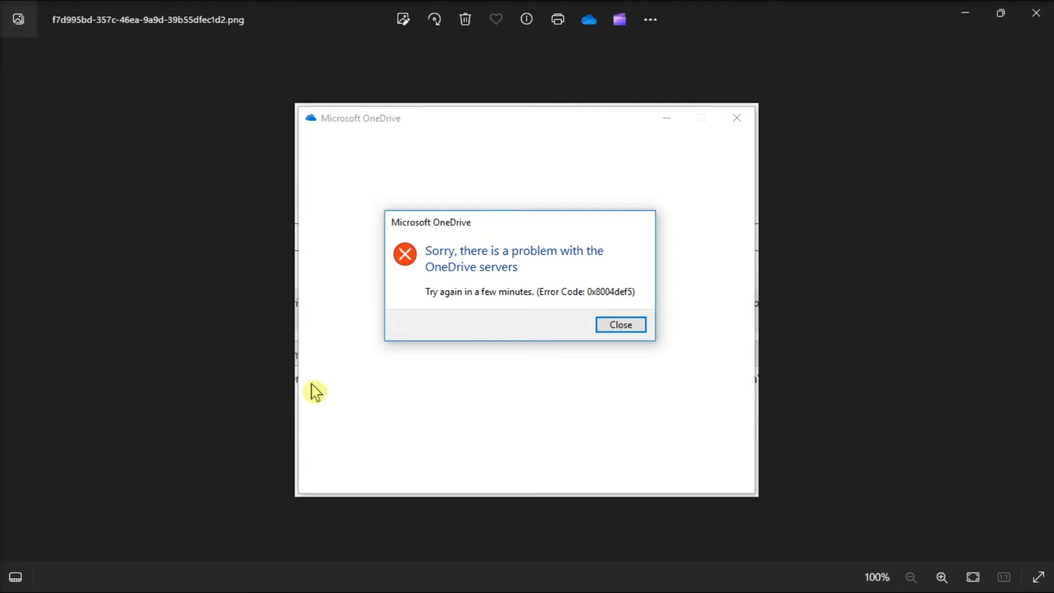
mouse_move(782, 416)
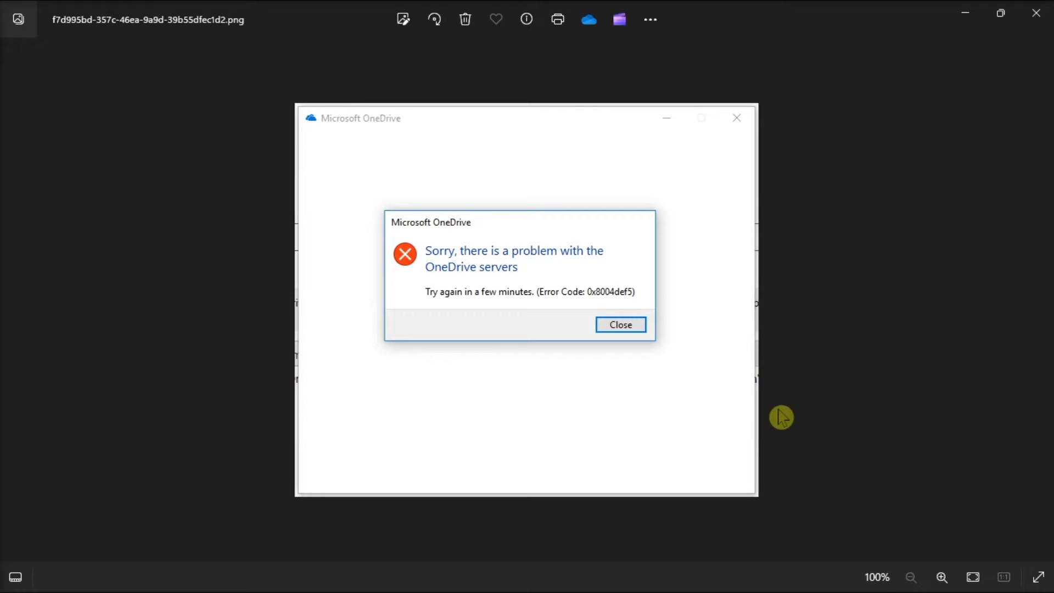
mouse_move(604, 145)
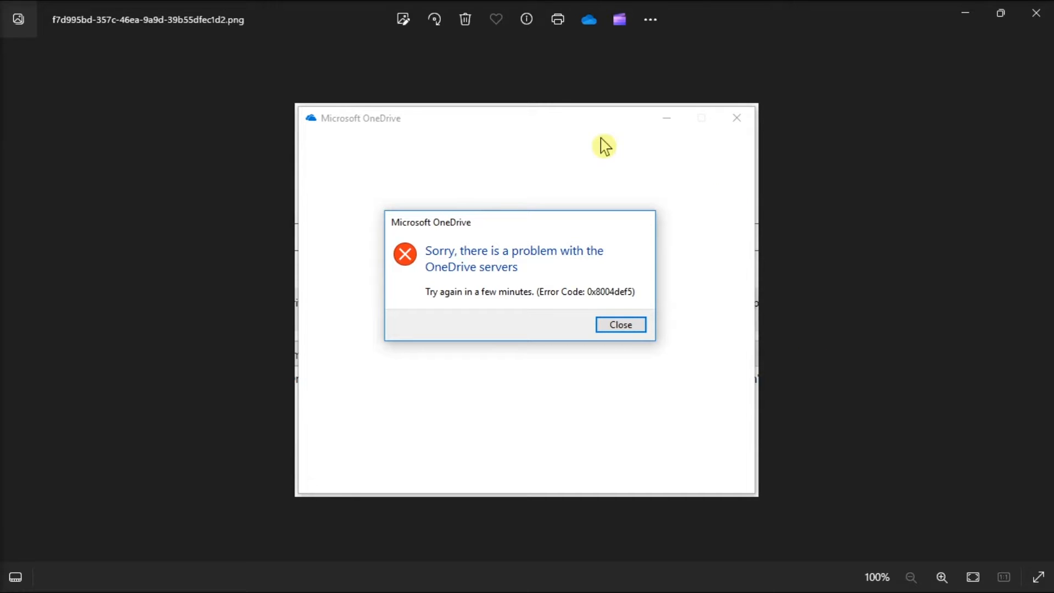
mouse_move(390, 204)
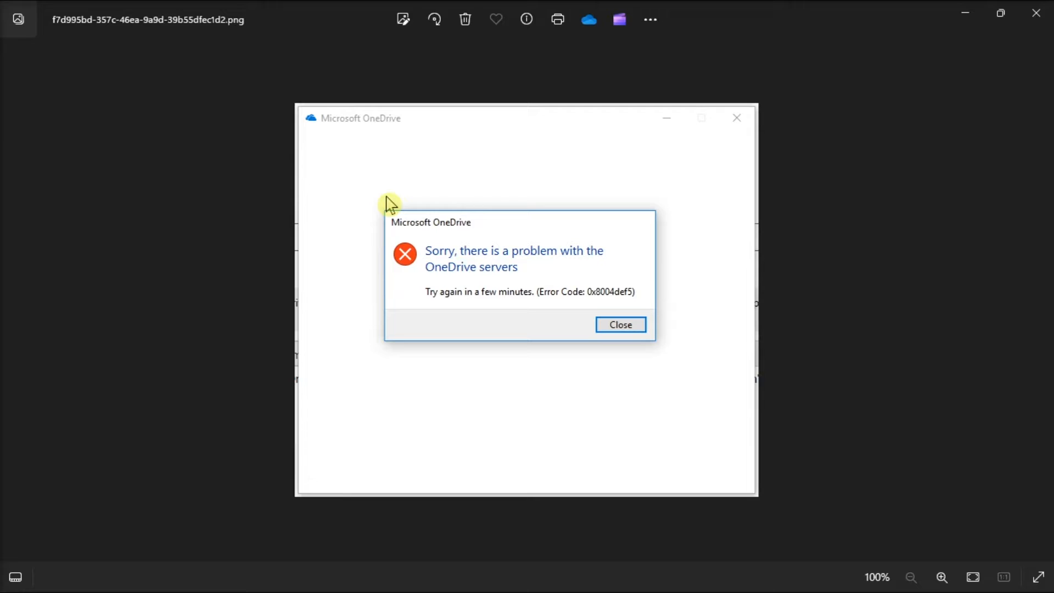
mouse_move(554, 312)
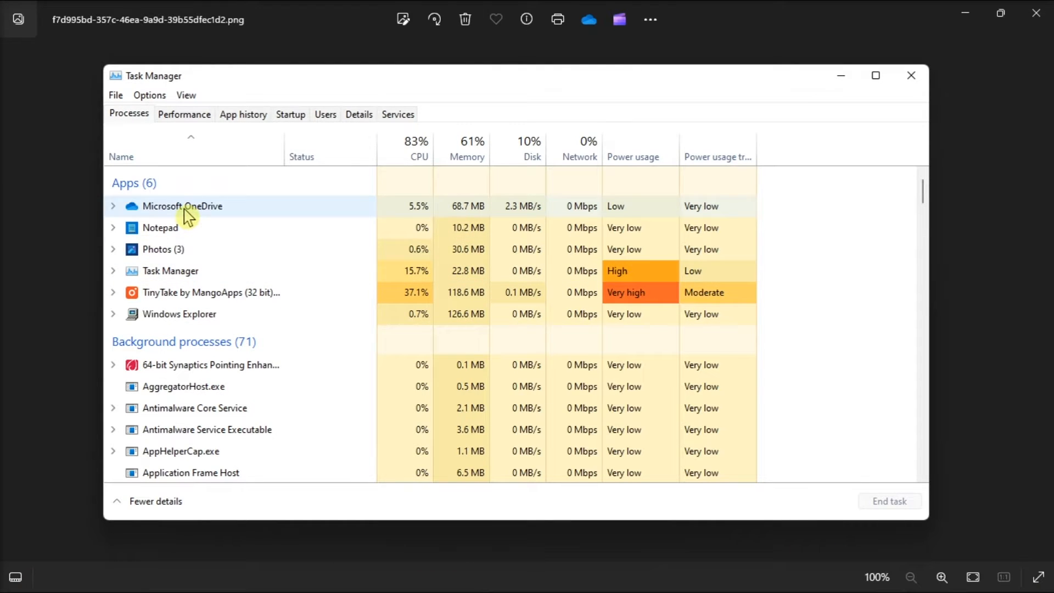
End the Microsoft OneDrive task under Apps in the Processes list.
click(183, 205)
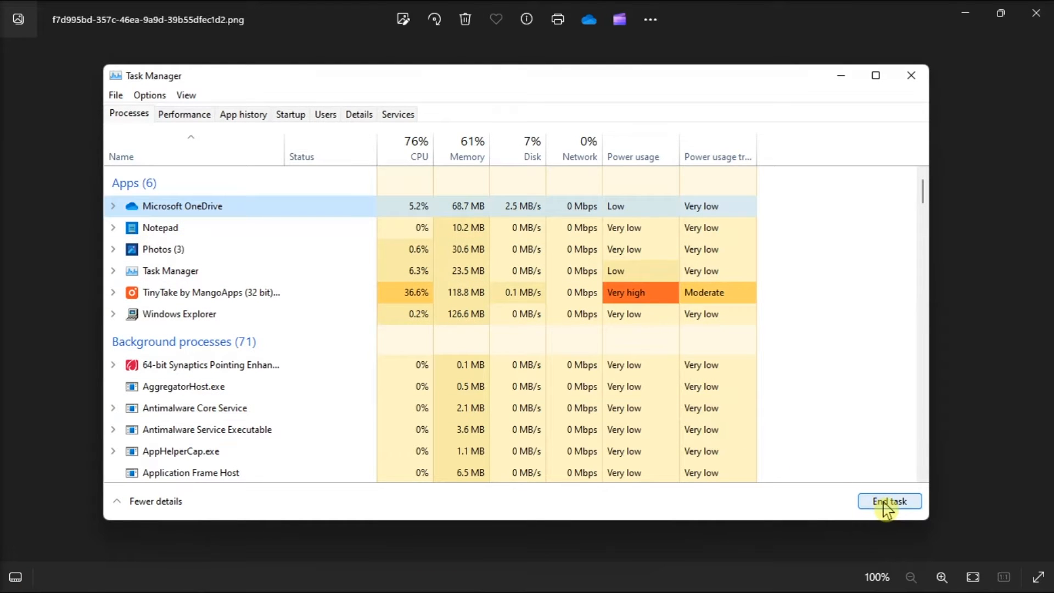
click(890, 501)
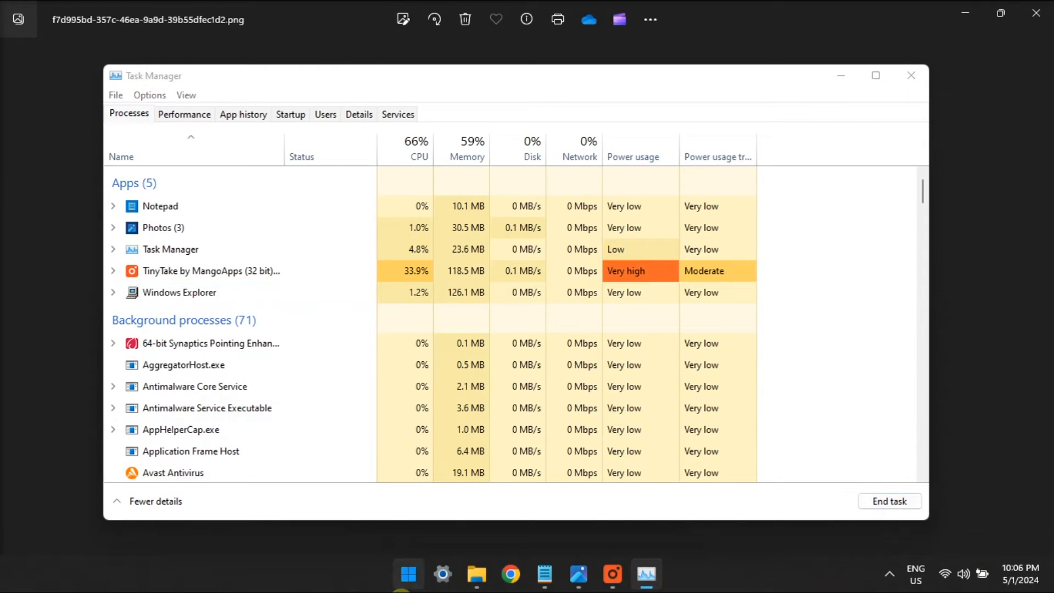
Search 'ONE' in Windows Search and relaunch OneDrive from Best match.
text(ONE)
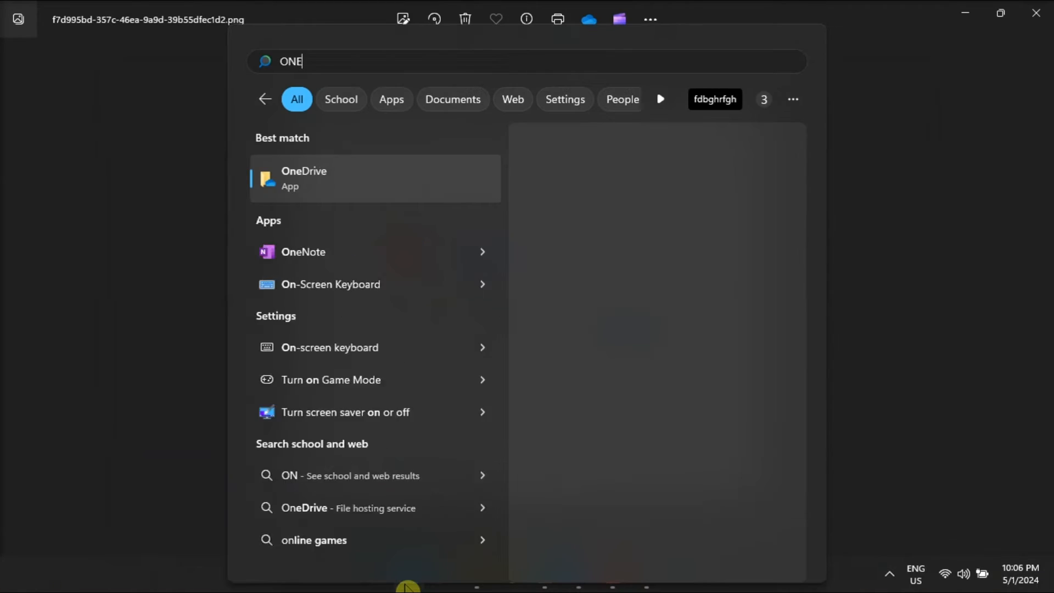
click(304, 178)
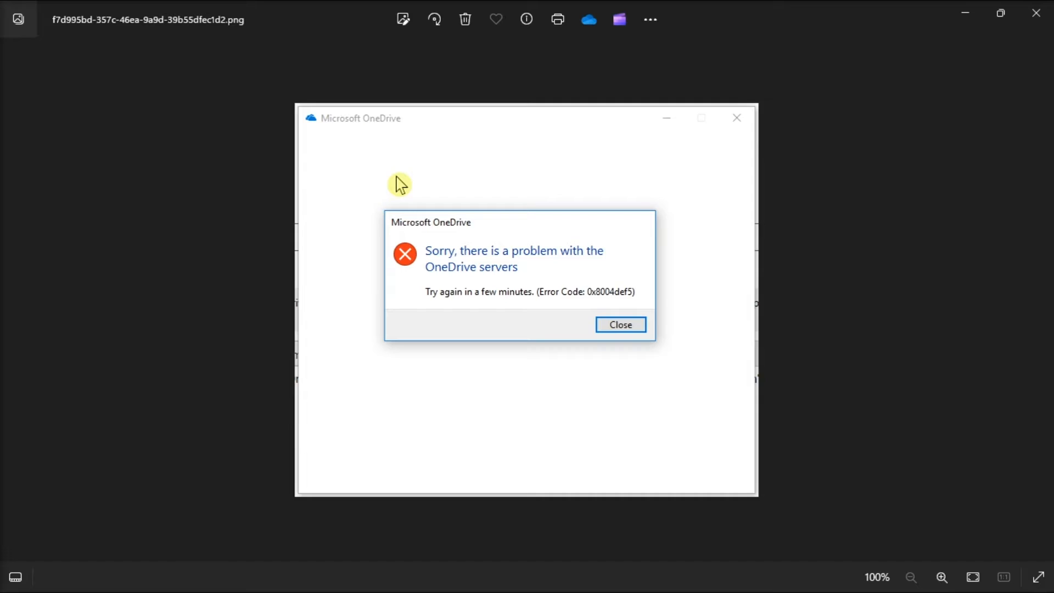
mouse_move(854, 276)
text(shut)
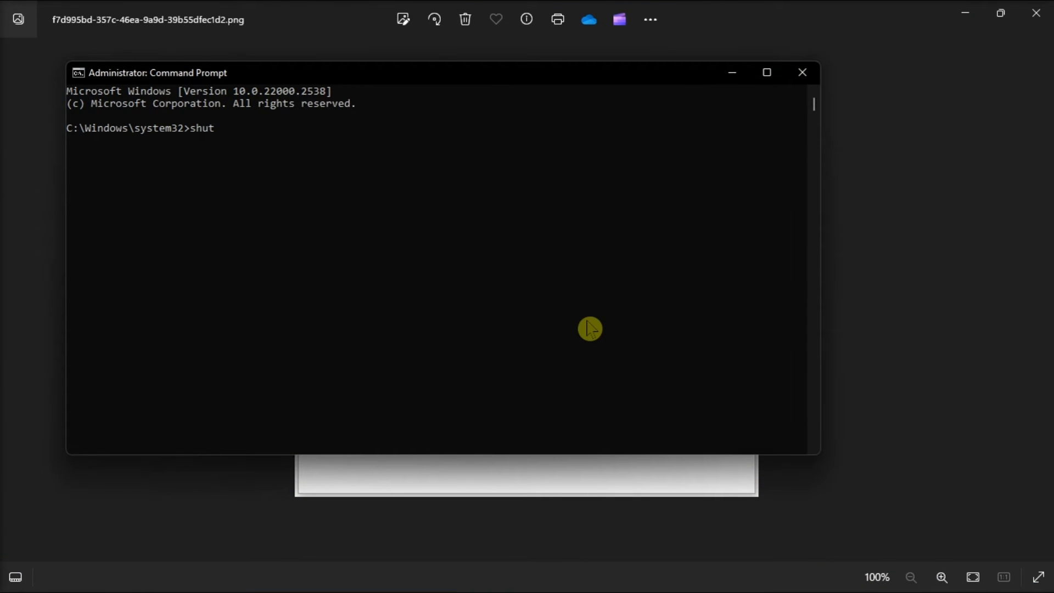
Enter 'shutdown /s /f /t 0' at the administrator prompt without running it.
text(down)
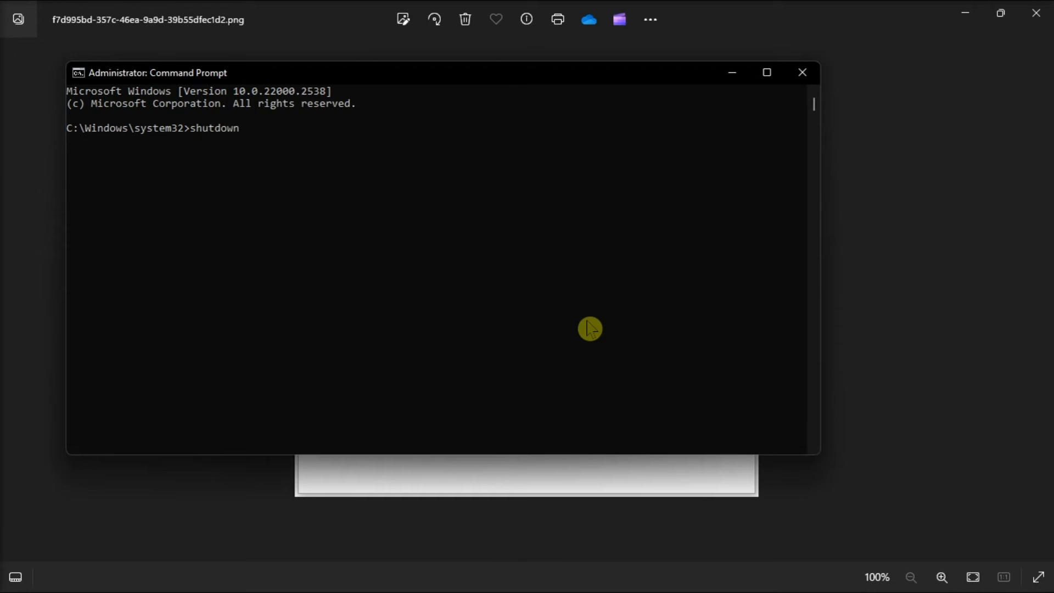
text(/s /f)
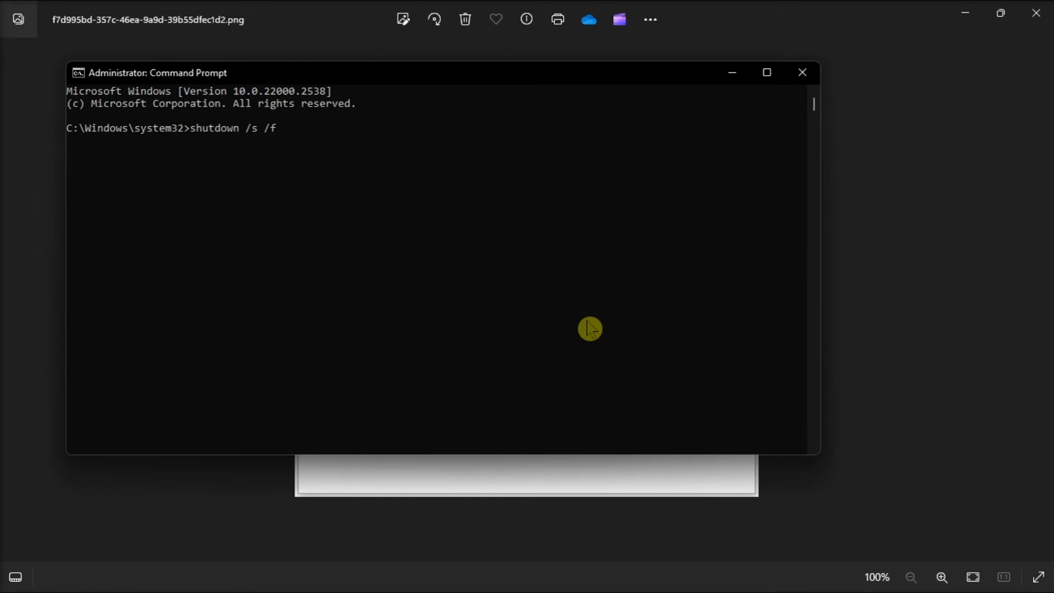
text(/t)
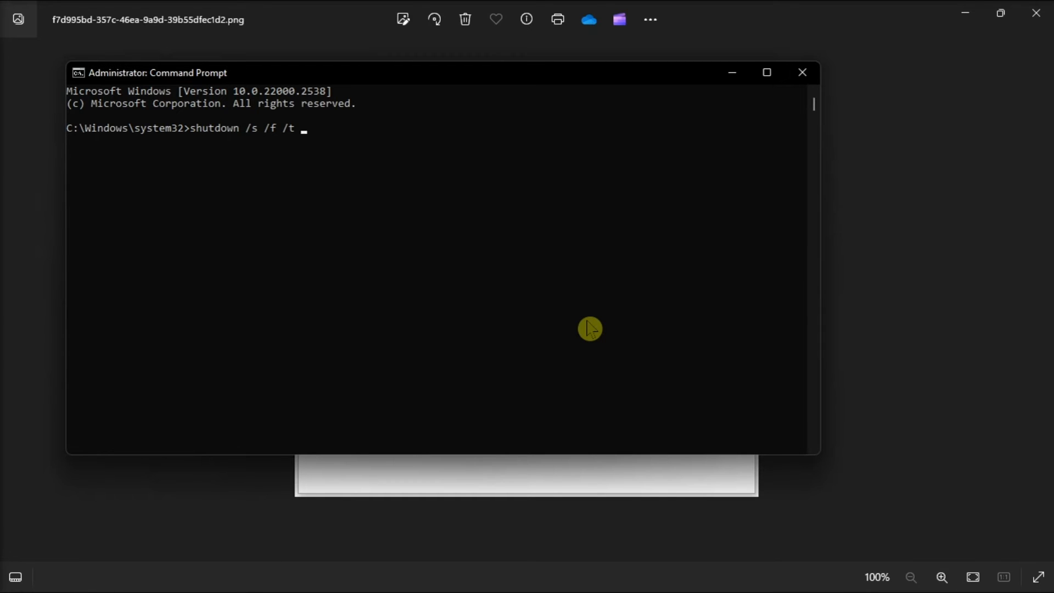
text(0)
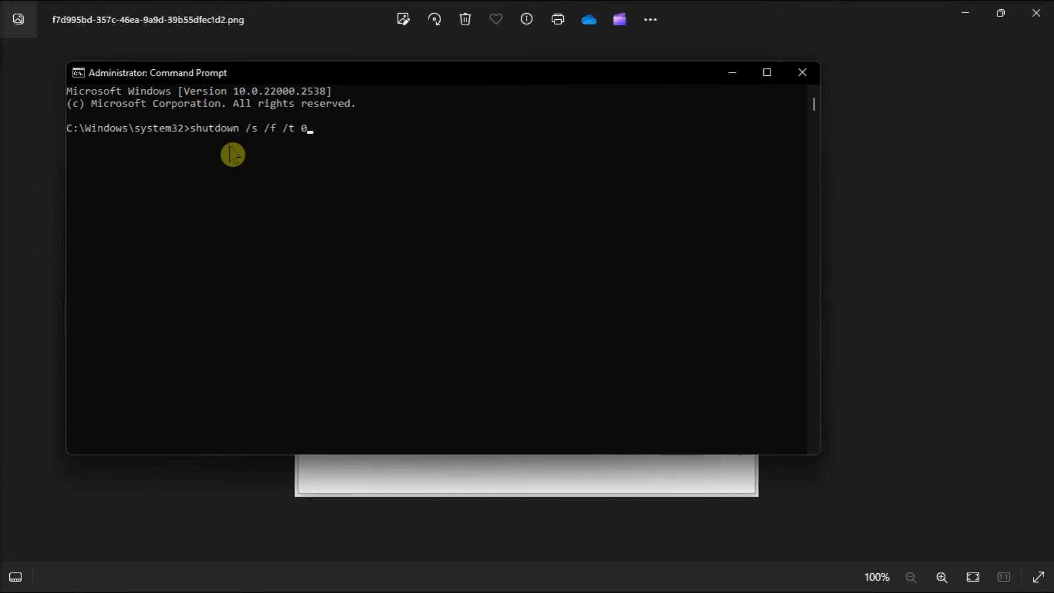